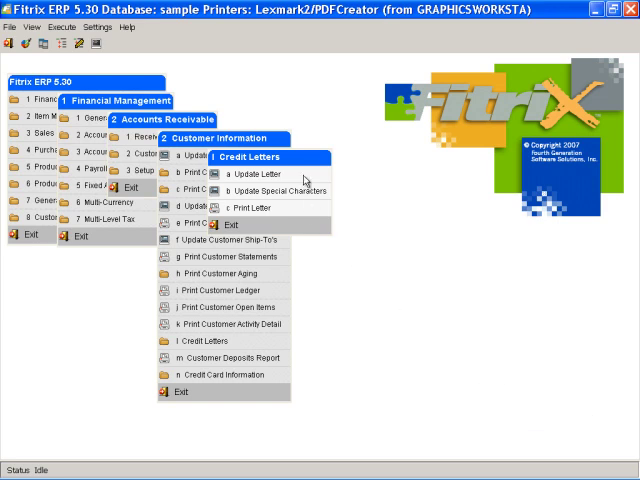
# Open Update Letter, browse the five credit letter codes, and highlight LD30.
pyautogui.click(252, 173)
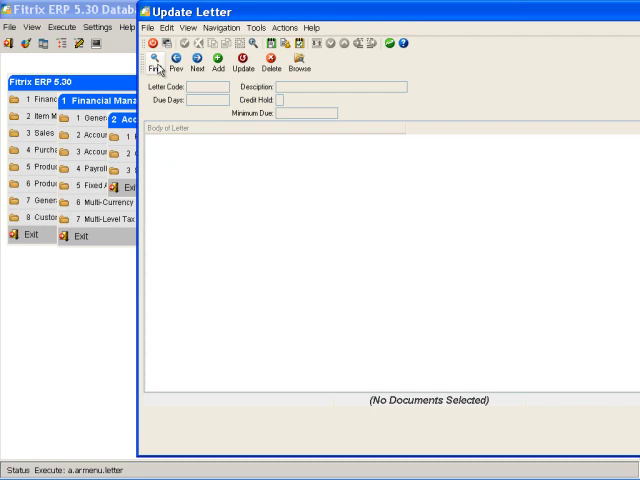
pyautogui.click(160, 51)
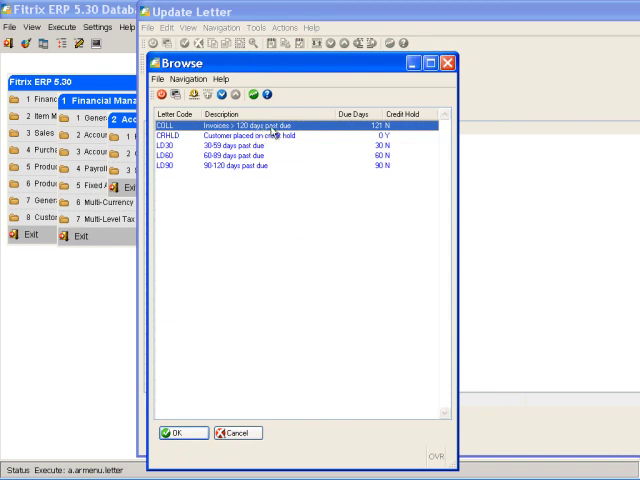
pyautogui.moveTo(275, 137)
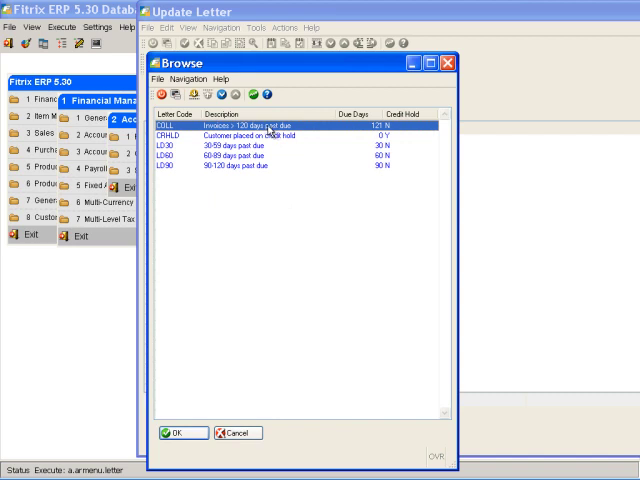
pyautogui.click(260, 136)
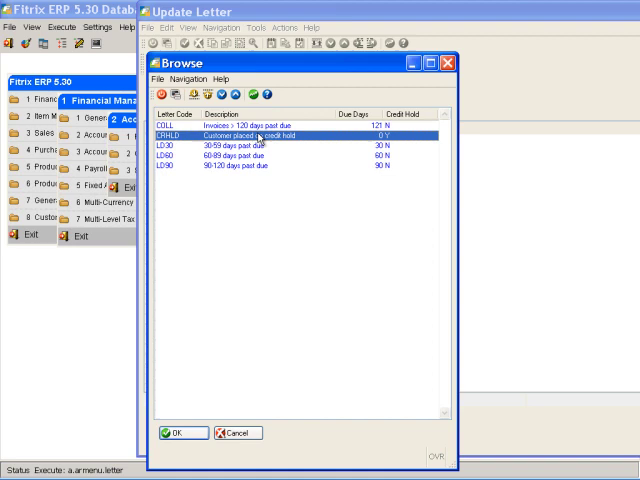
pyautogui.click(260, 144)
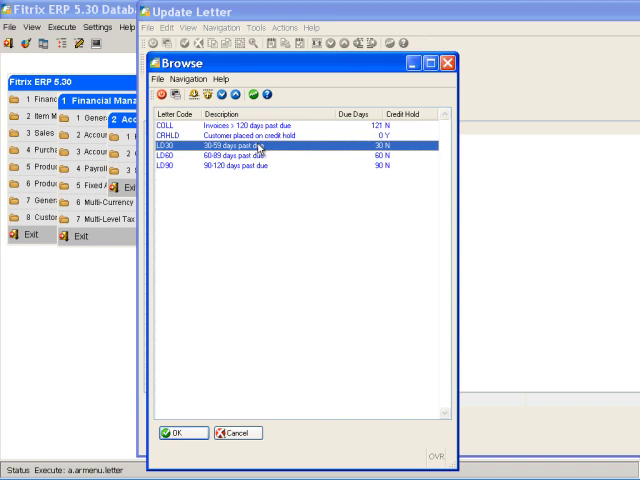
# Load the LD30 letter (30-59 days past due, 50.00 minimum) to review its body.
pyautogui.click(173, 433)
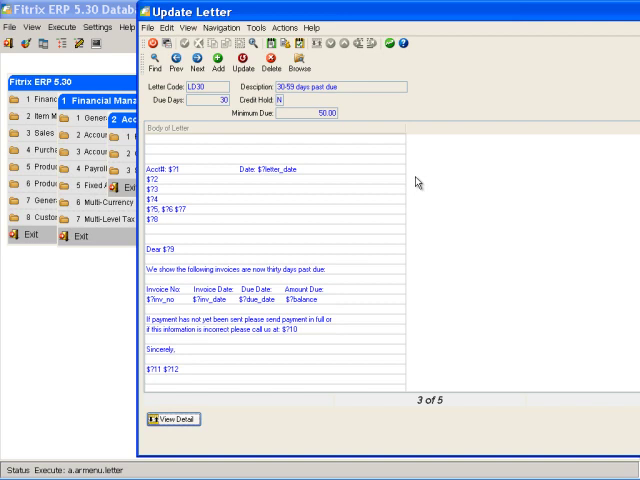
pyautogui.moveTo(180, 186)
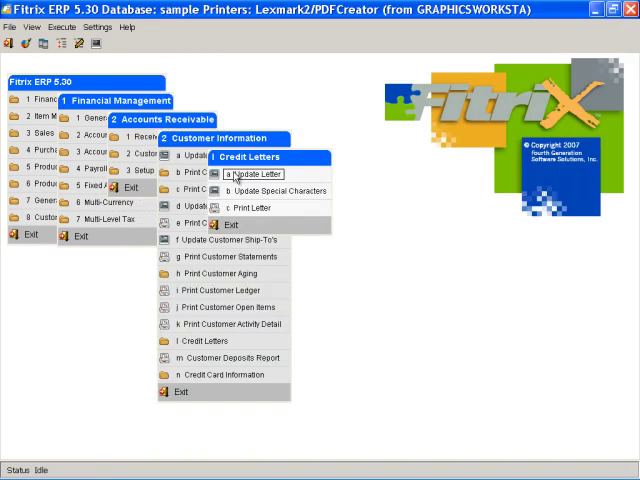
# Start Print Letter and begin the selection criteria with letter code LD30.
pyautogui.click(250, 174)
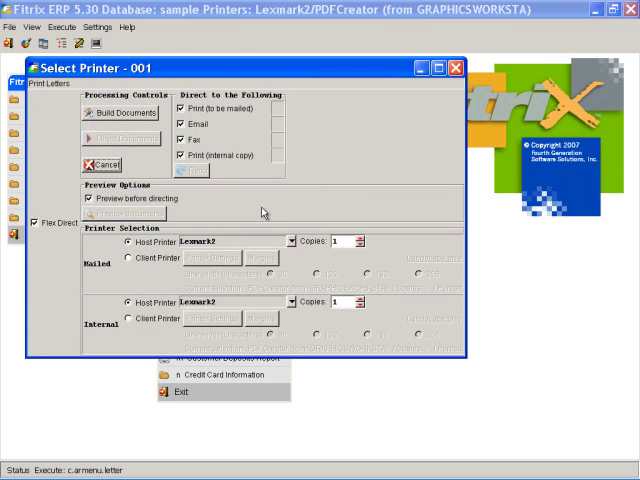
pyautogui.moveTo(177, 203)
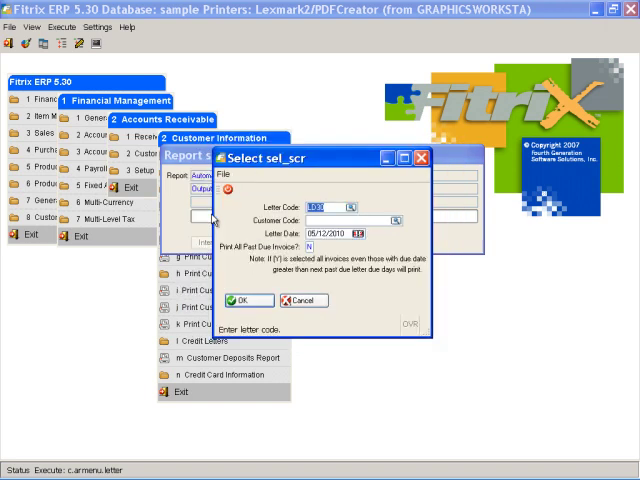
pyautogui.click(350, 219)
pyautogui.write('10')
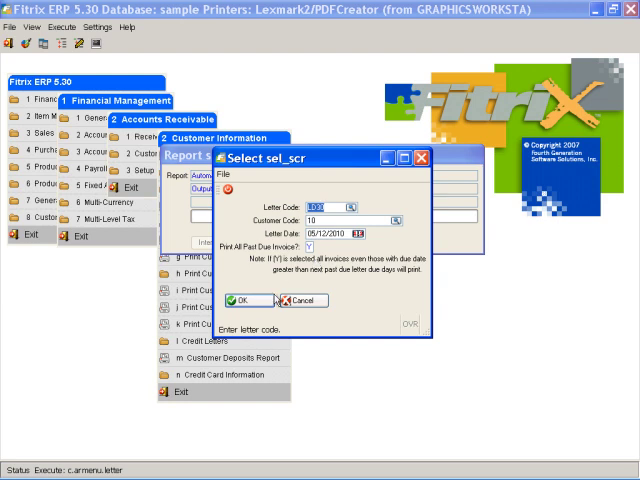
# Generate the LD30 letter for customer 10 and send it to the PDF viewer.
pyautogui.click(243, 300)
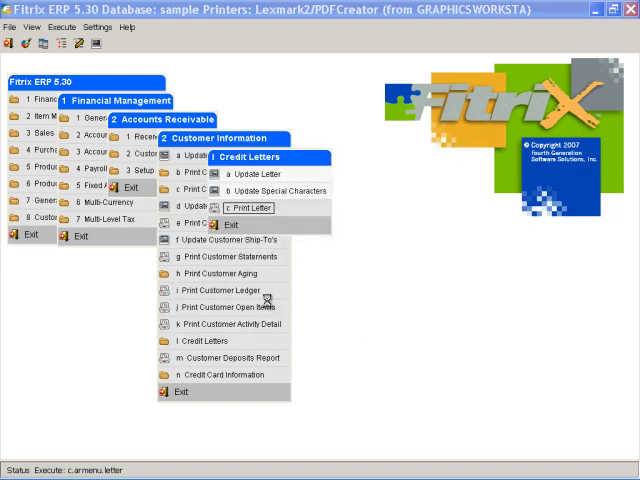
pyautogui.click(248, 207)
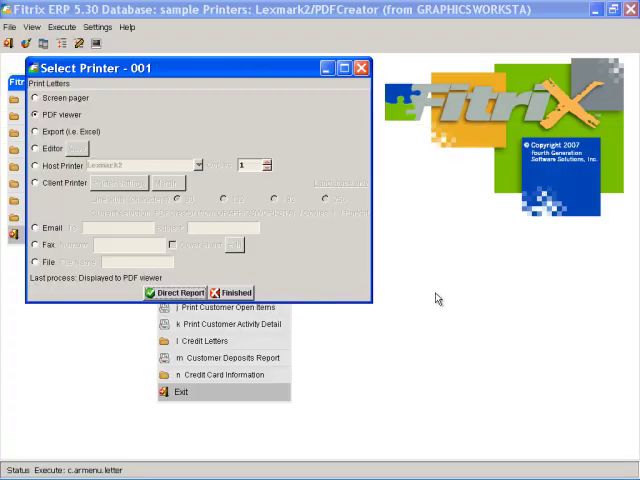
pyautogui.click(172, 292)
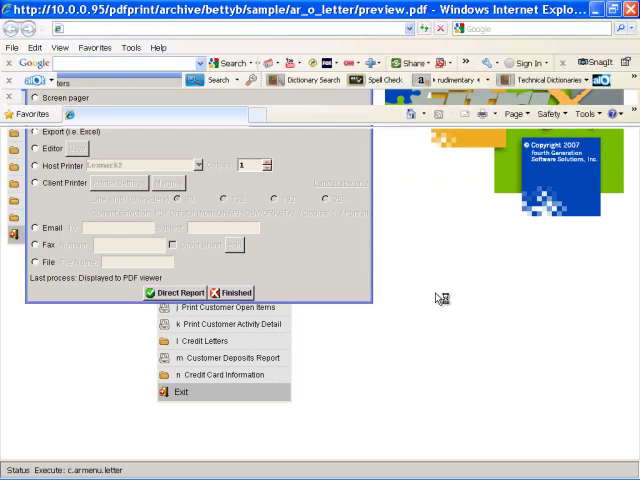